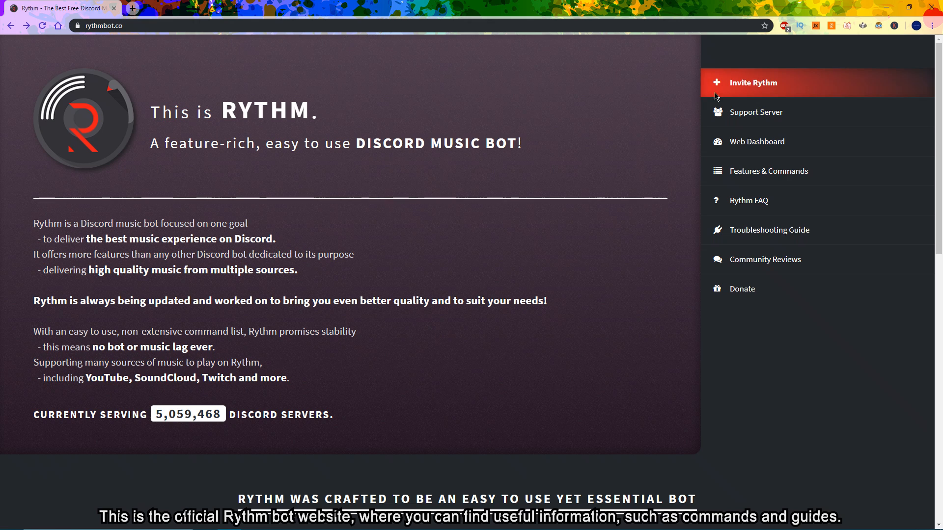
Step: Invite Rythm to the tech1 server via the OAuth page and pass the robot captcha
scroll("down", 3)
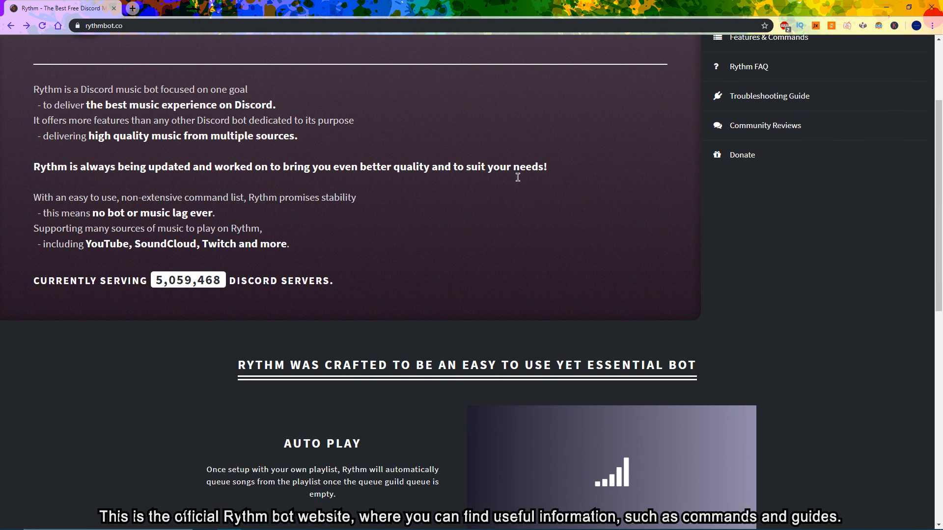
scroll("up", 3)
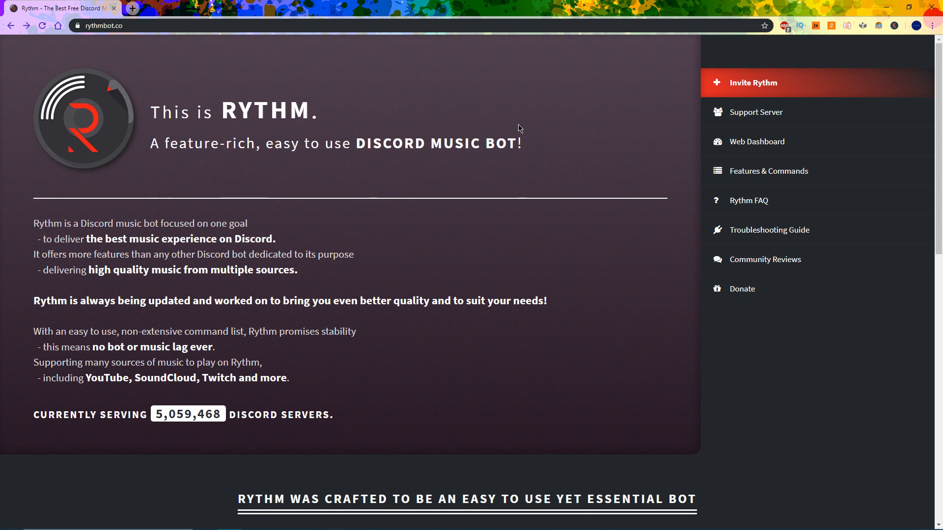
left_click(752, 82)
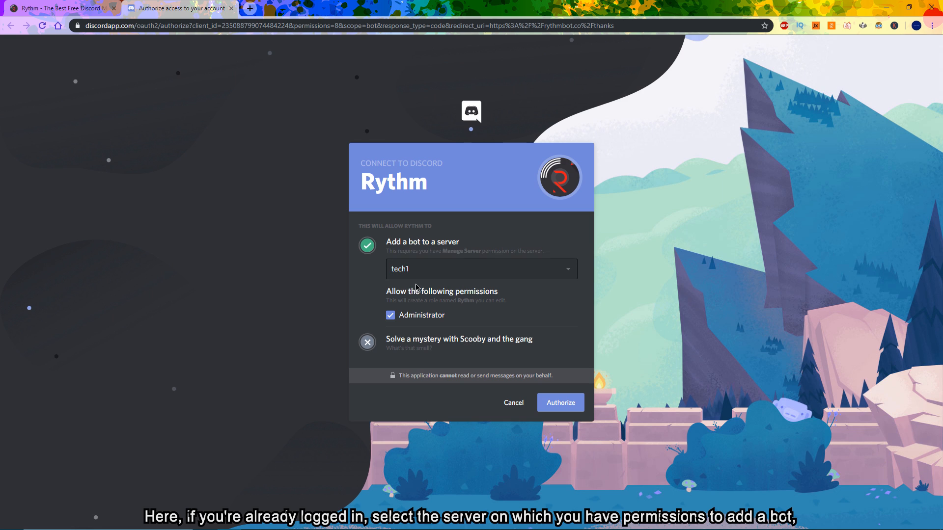
left_click(559, 403)
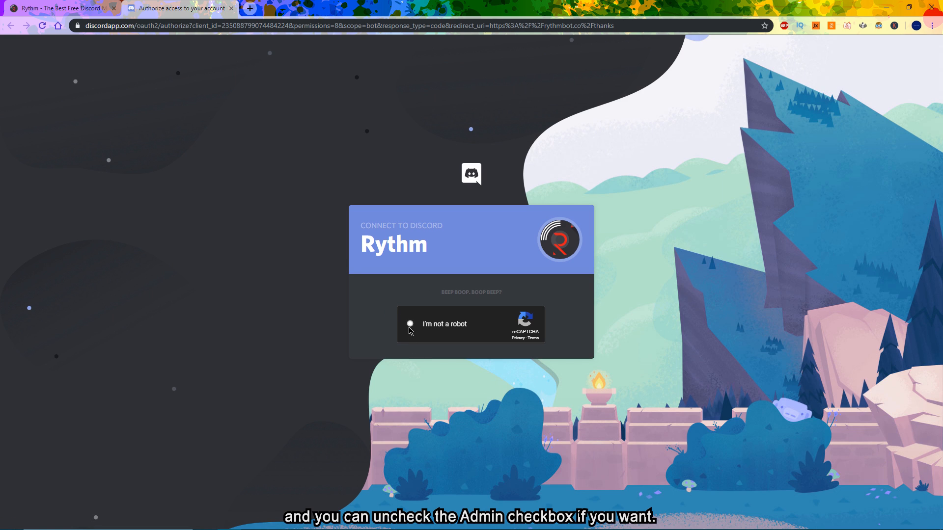
left_click(410, 324)
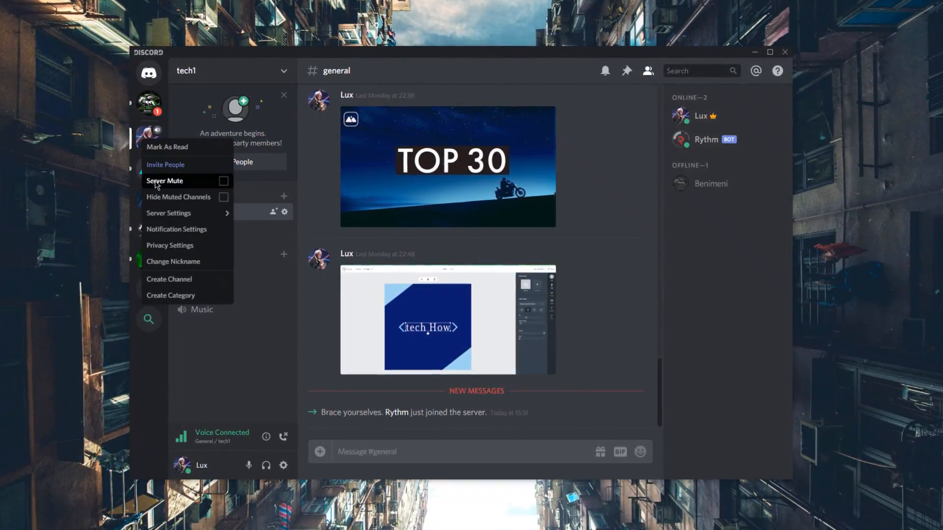
Step: Set up the Bot role under Server Settings > Roles for the tech1 server
left_click(168, 213)
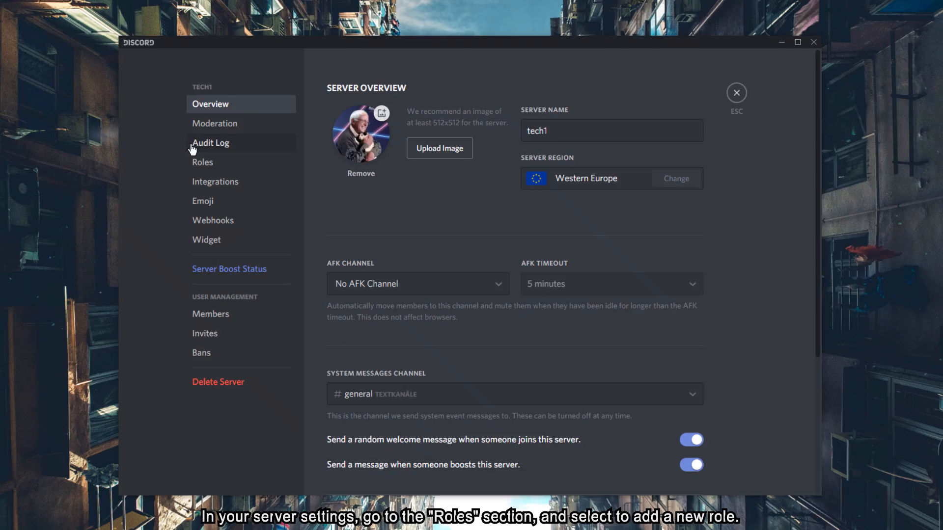
left_click(210, 162)
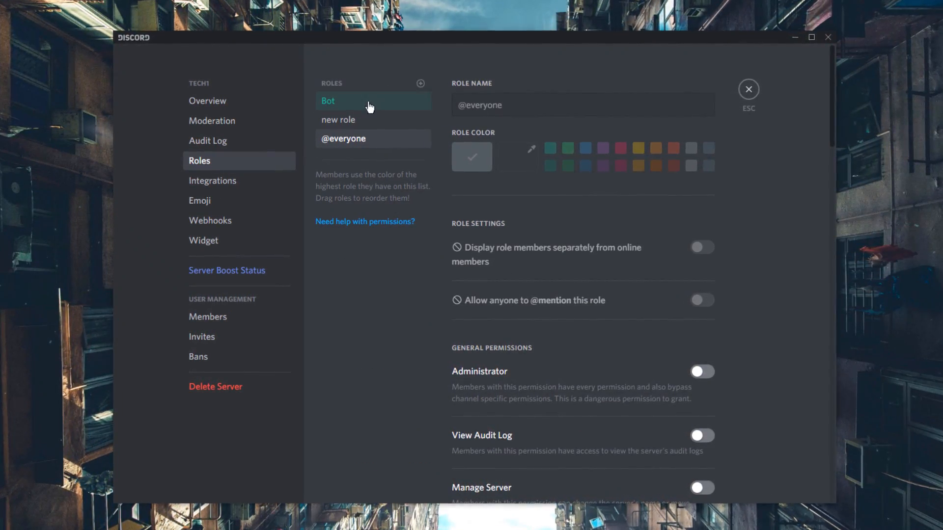
left_click(701, 300)
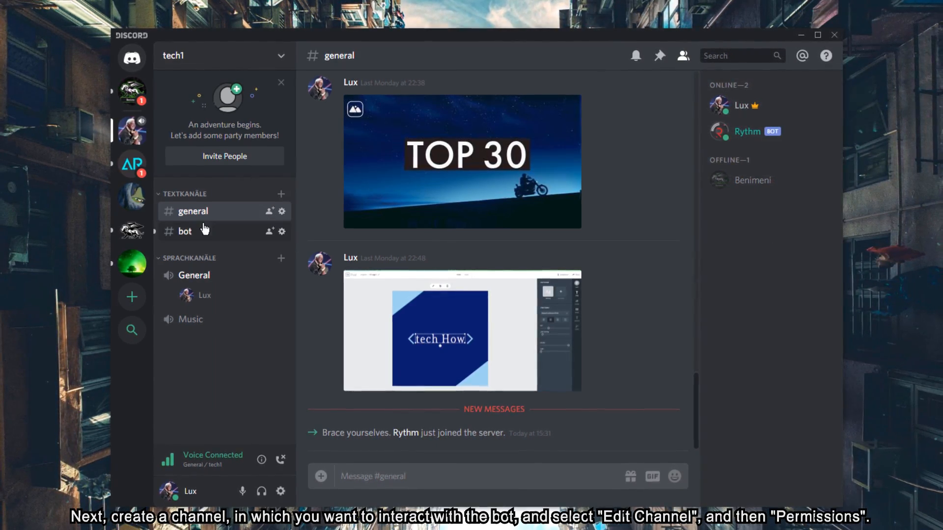
Step: Add the Bot role to the #bot channel's permissions with Read Messages allowed
left_click(185, 231)
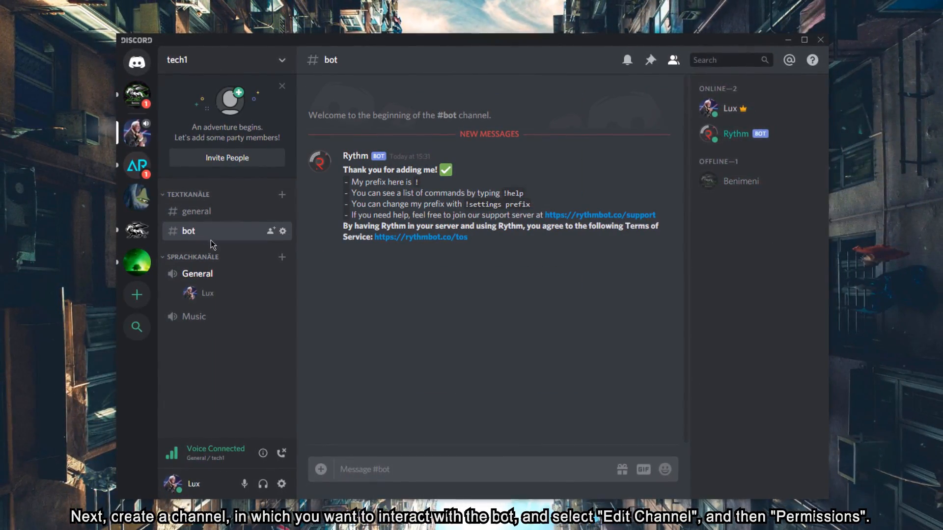
left_click(281, 231)
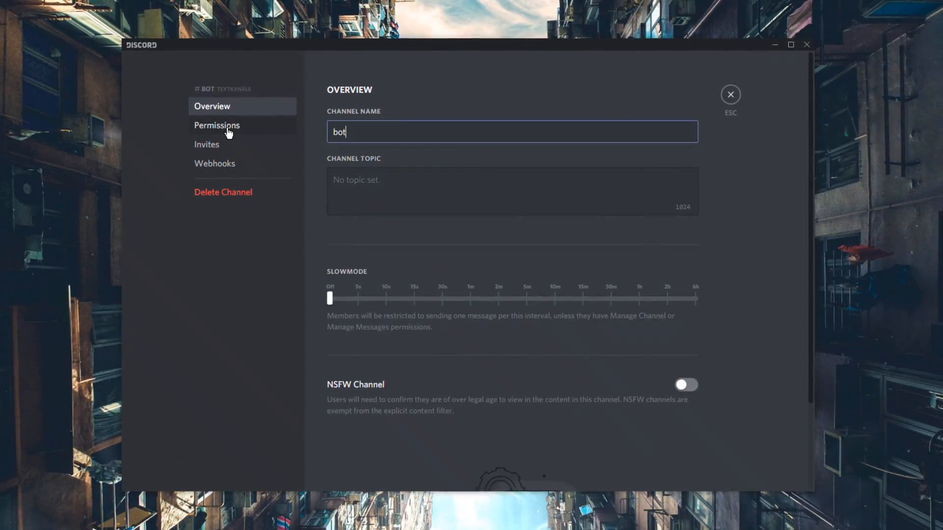
left_click(216, 125)
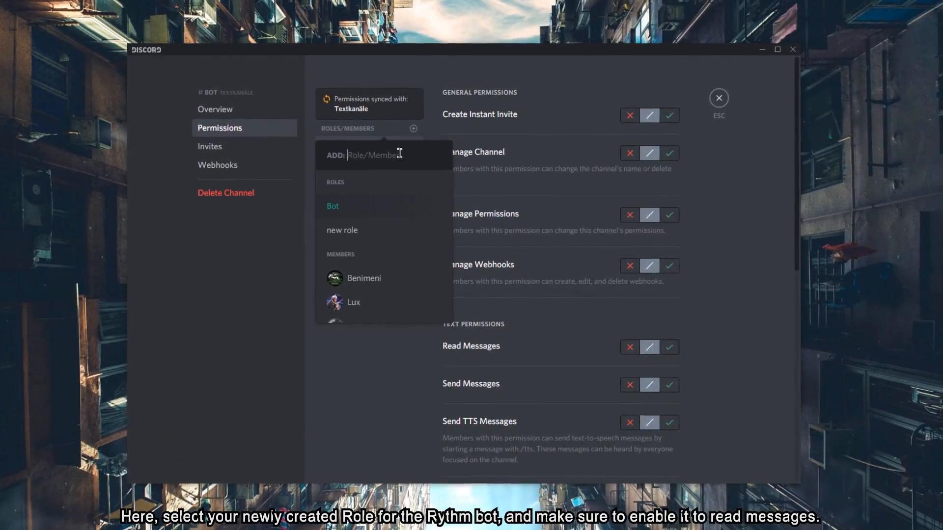
left_click(332, 205)
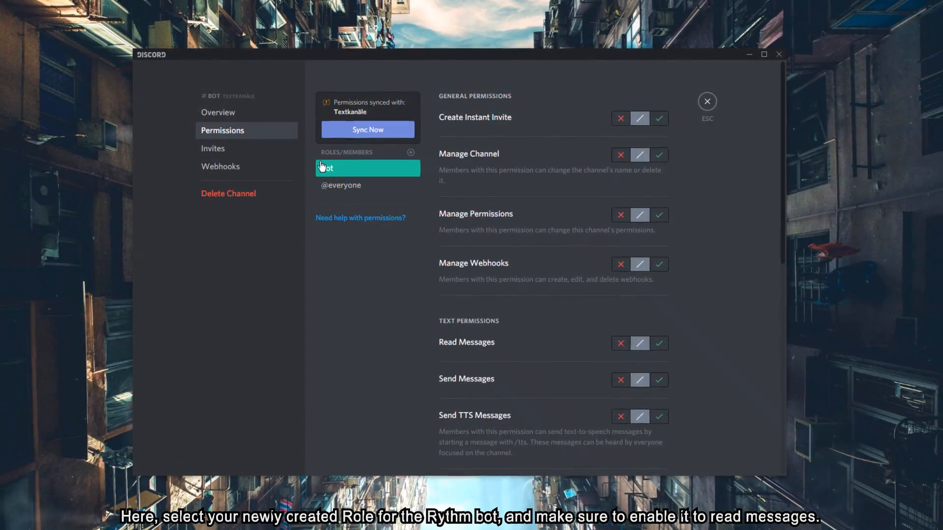
left_click(649, 344)
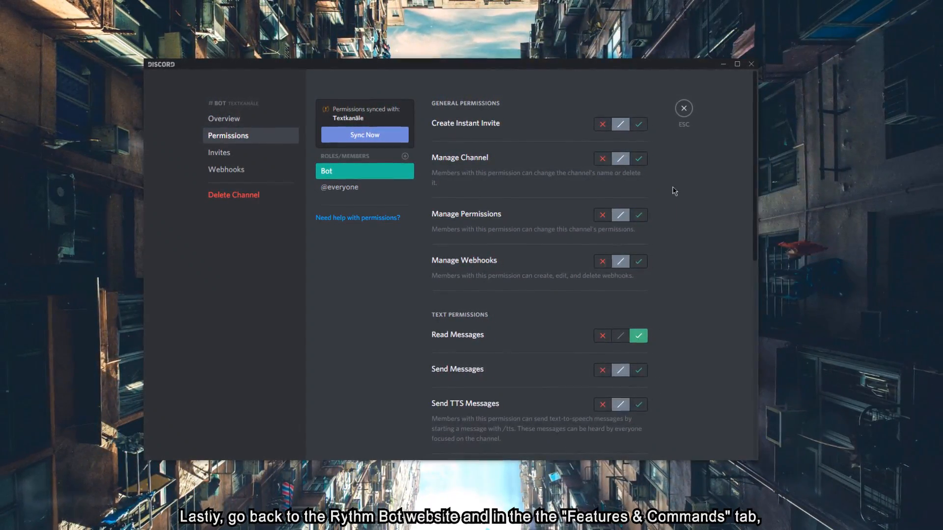
Step: Browse Rythm's Features & Commands page listing play, skip and queue commands
left_click(684, 108)
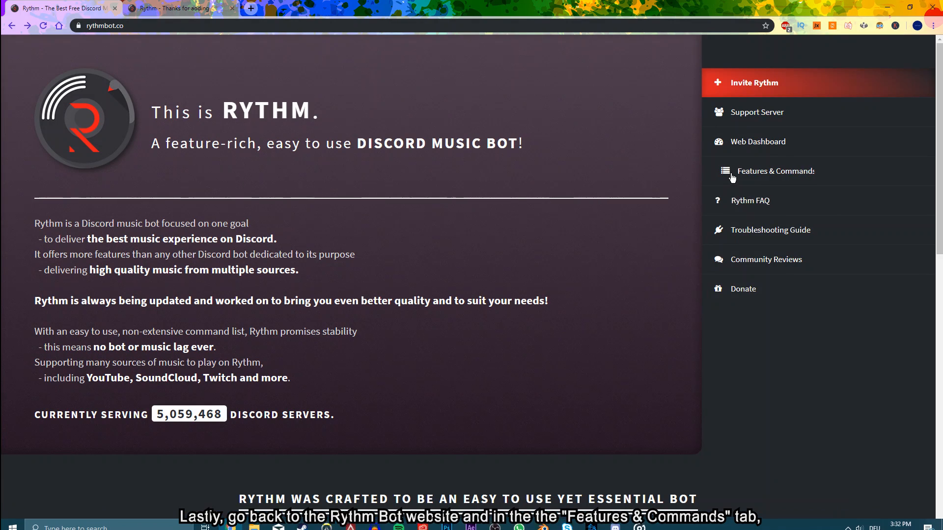
left_click(776, 171)
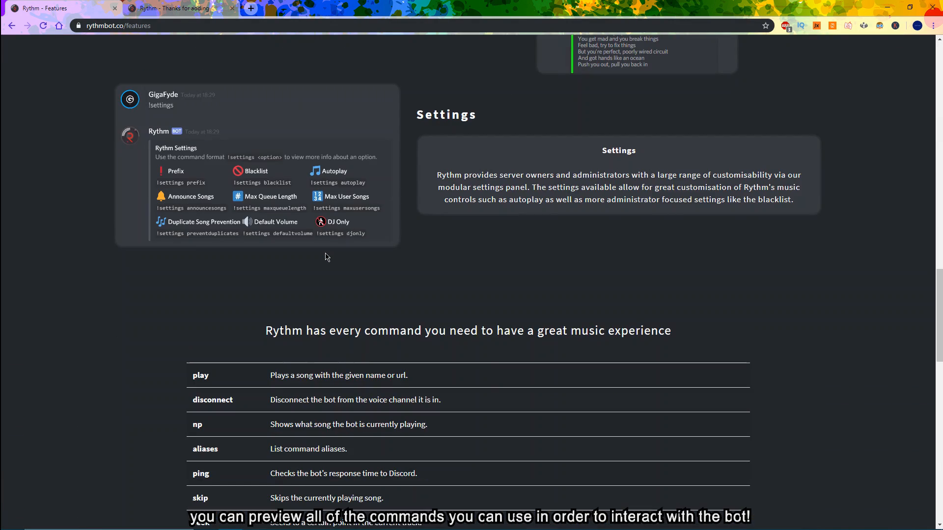
scroll("down", 3)
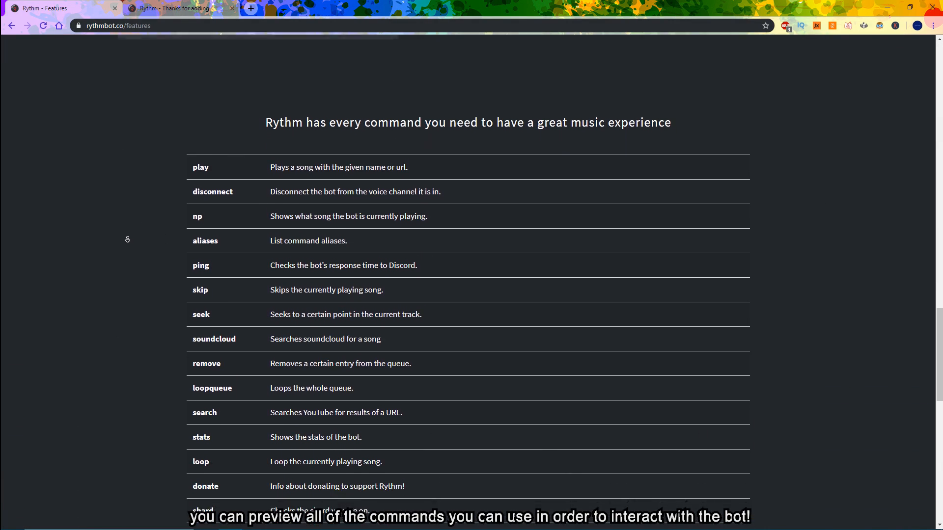
scroll("down", 3)
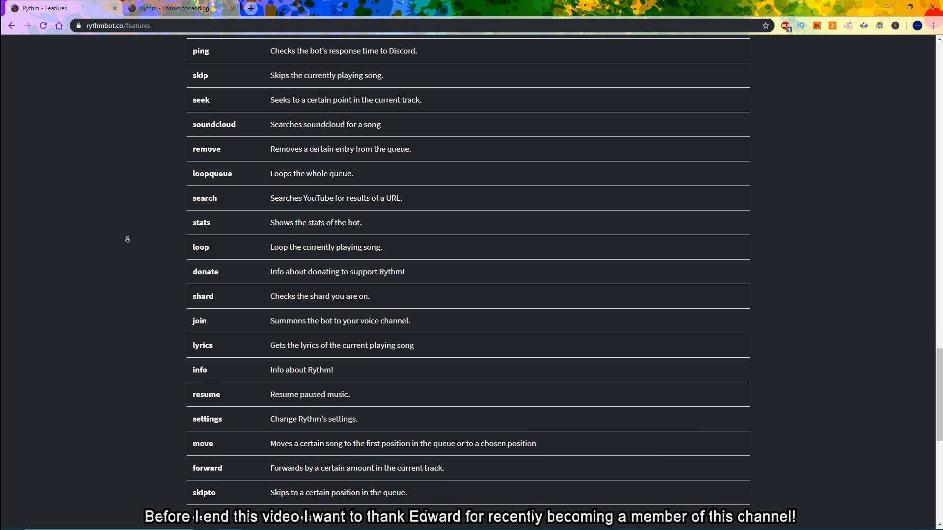
scroll("down", 3)
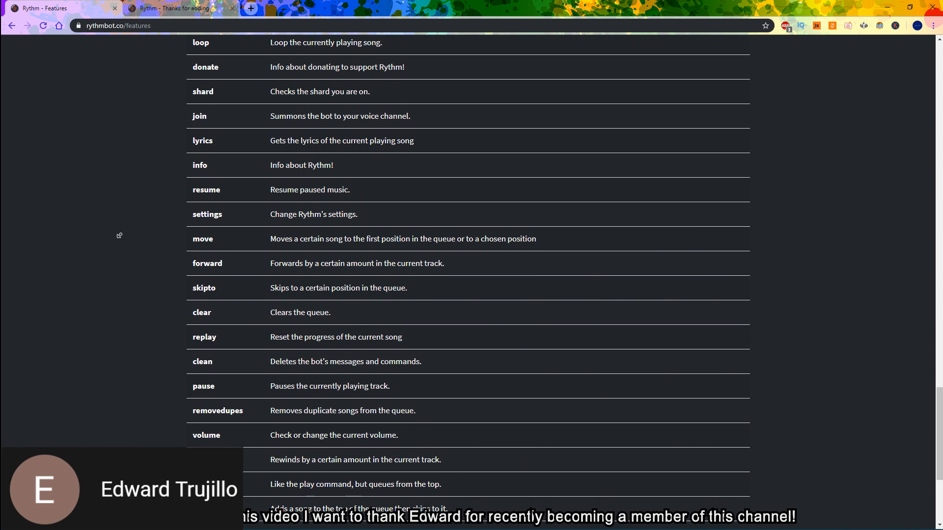
scroll("down", 3)
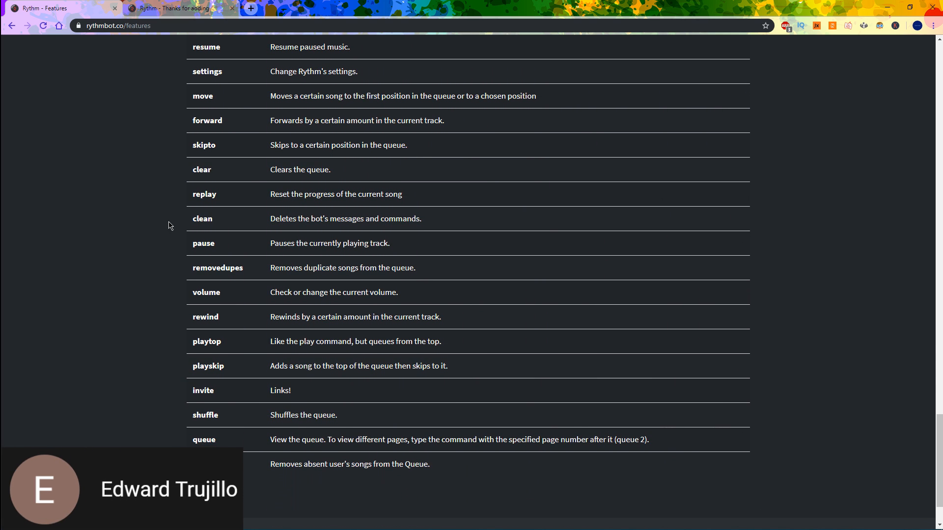